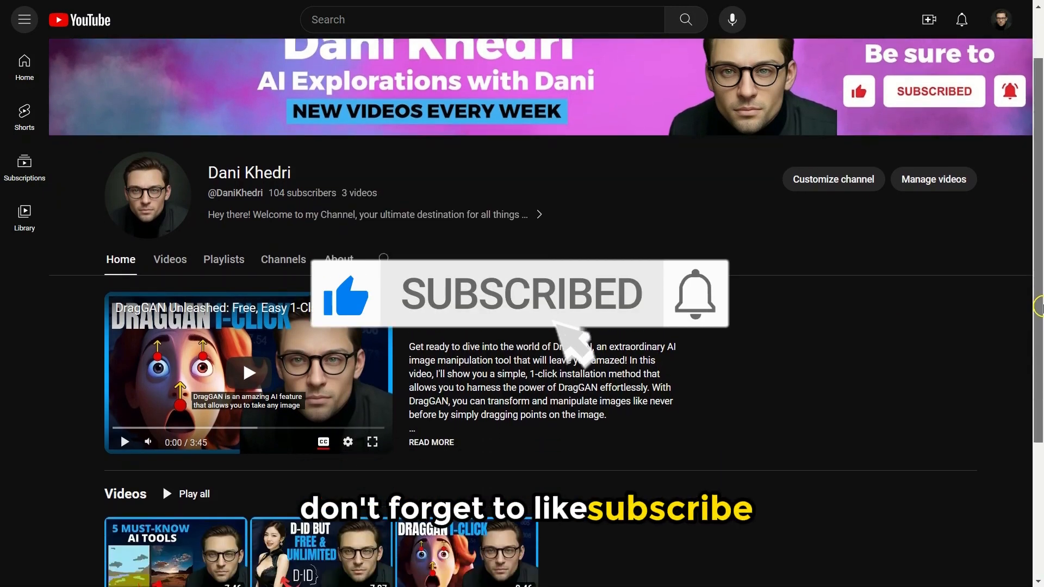
Run the generation cell with prompt 'Vibrant Underwater World' at 3-second duration.
scroll(down, 3)
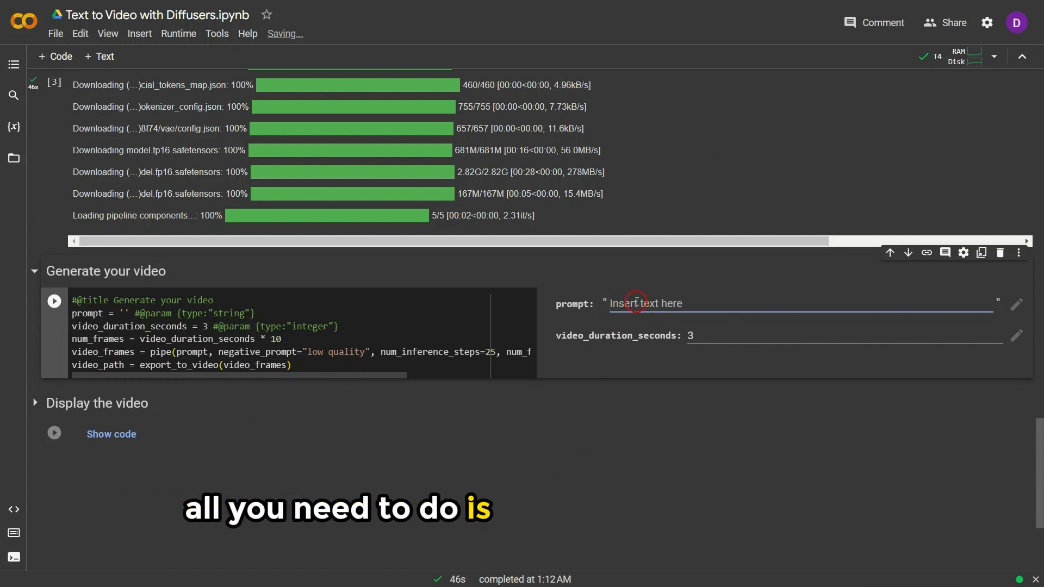
text(Vibrant Underwater World)
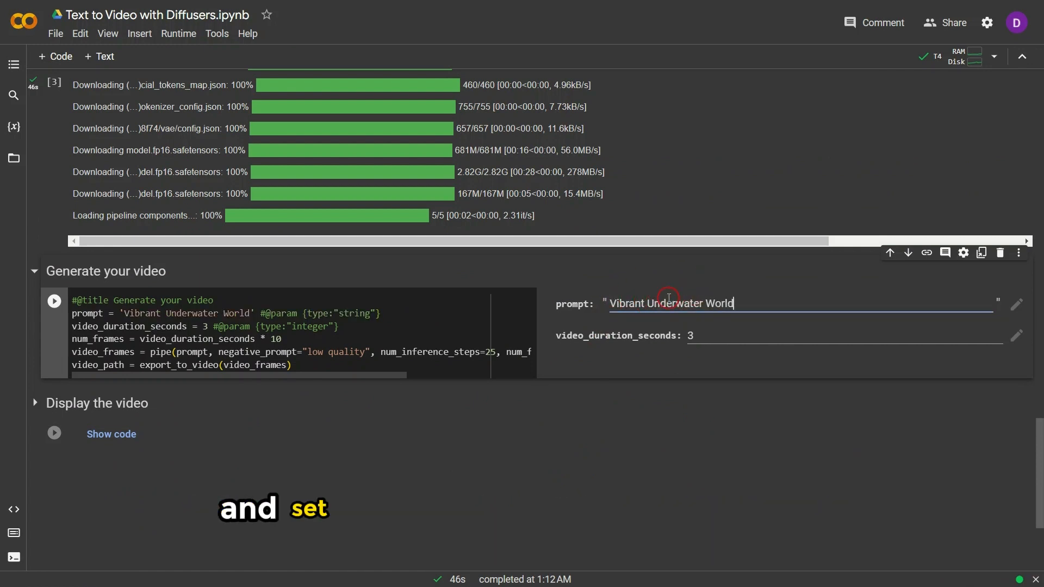
click(692, 336)
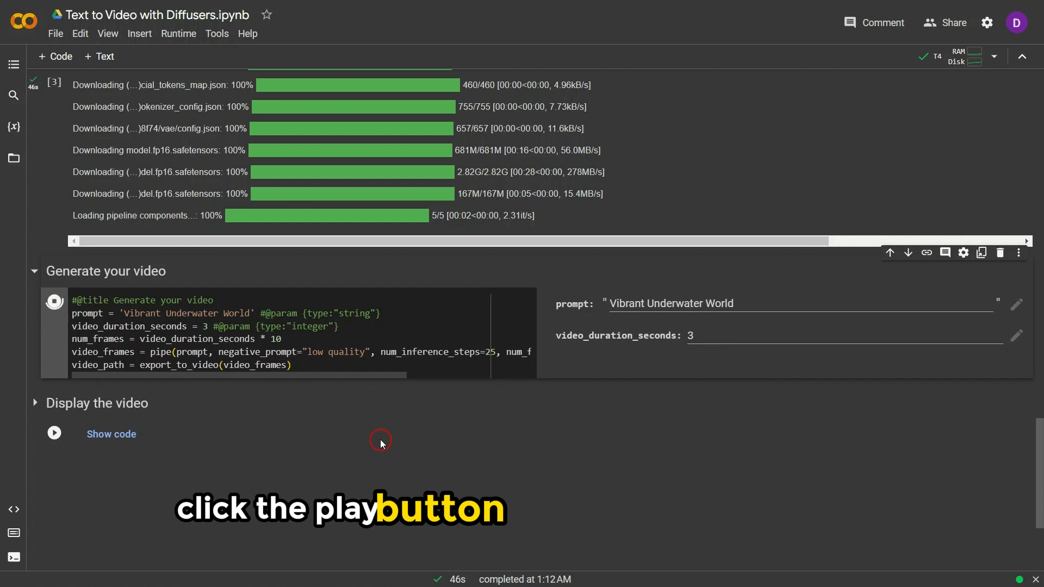
Render the 3-second underwater clip in the notebook and download it.
click(53, 301)
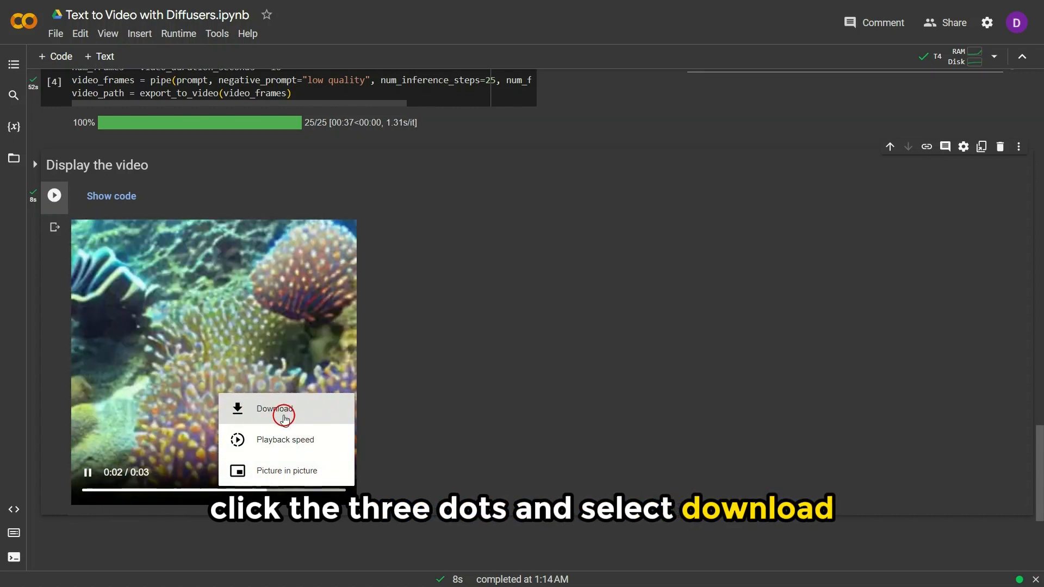
click(274, 409)
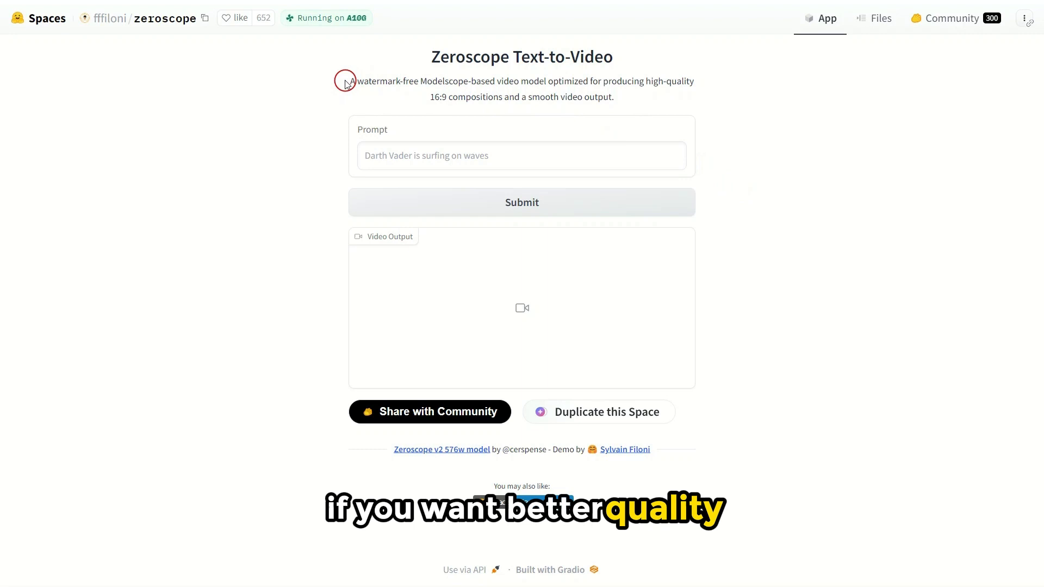
Generate a new Zeroscope clip from the prompt 'Vibrant Underwater World'.
drag(350, 81, 506, 81)
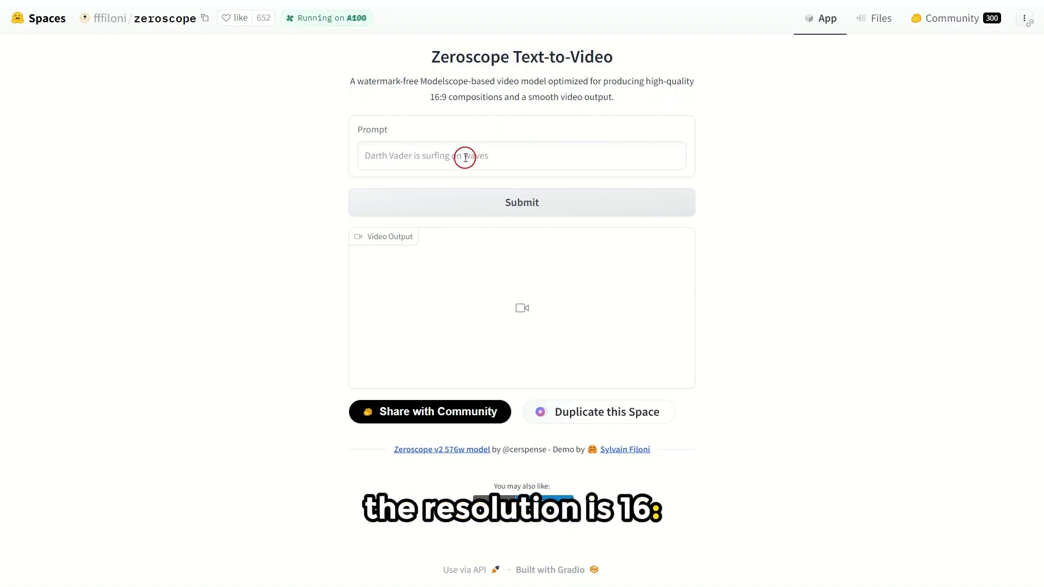
click(521, 156)
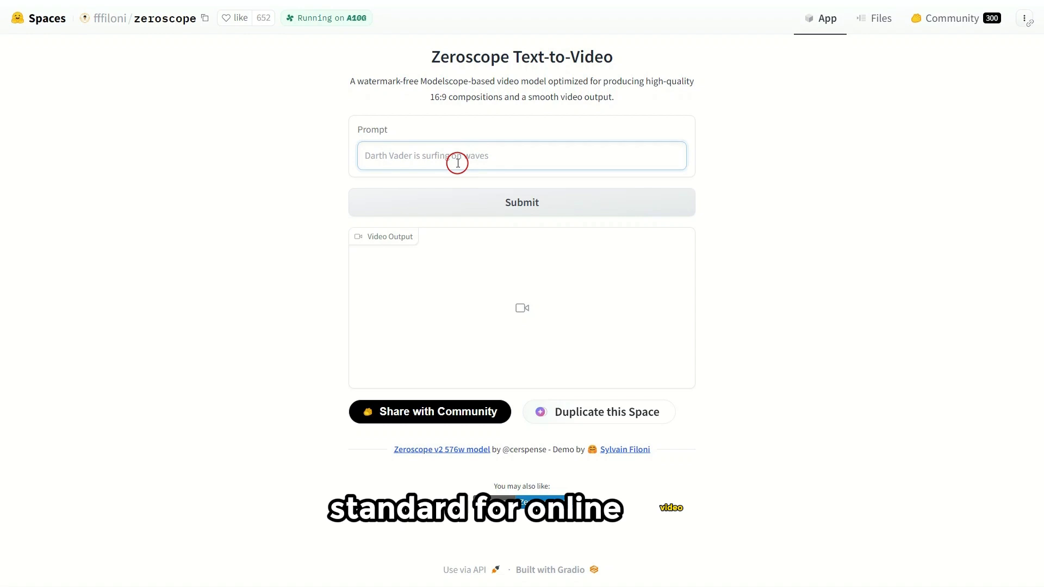
text(Vibrant Underwater World)
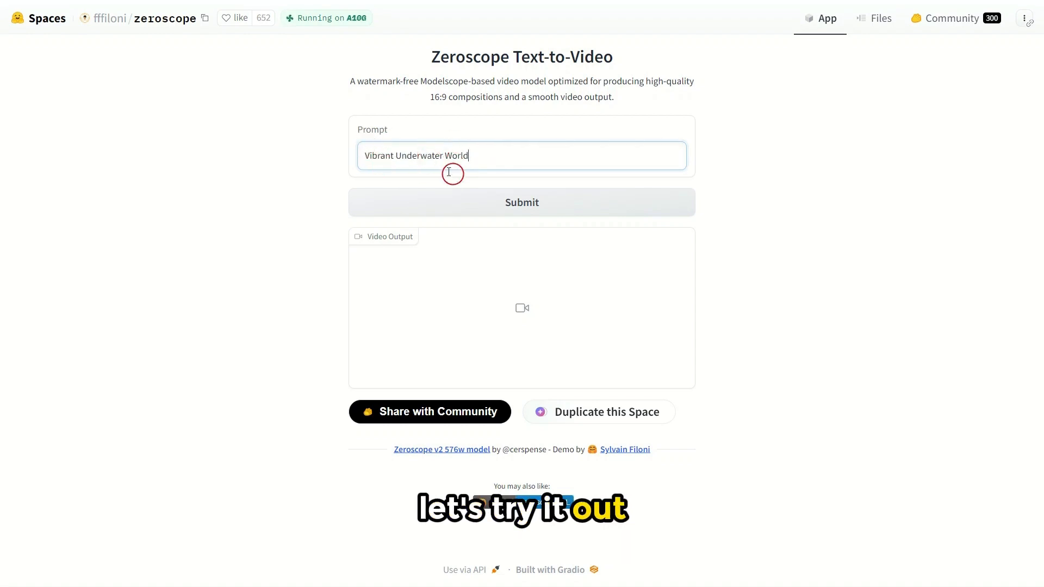
click(521, 202)
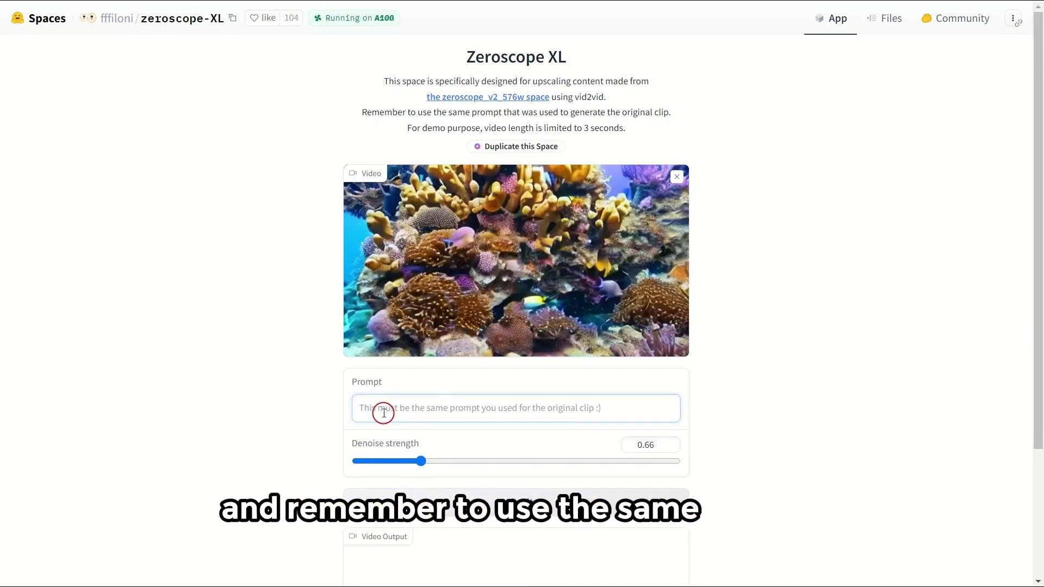
Upscale the reef clip in Zeroscope XL with prompt 'Vibrant Underwater World' at denoise 0.66.
text(Vibrant Underwater World)
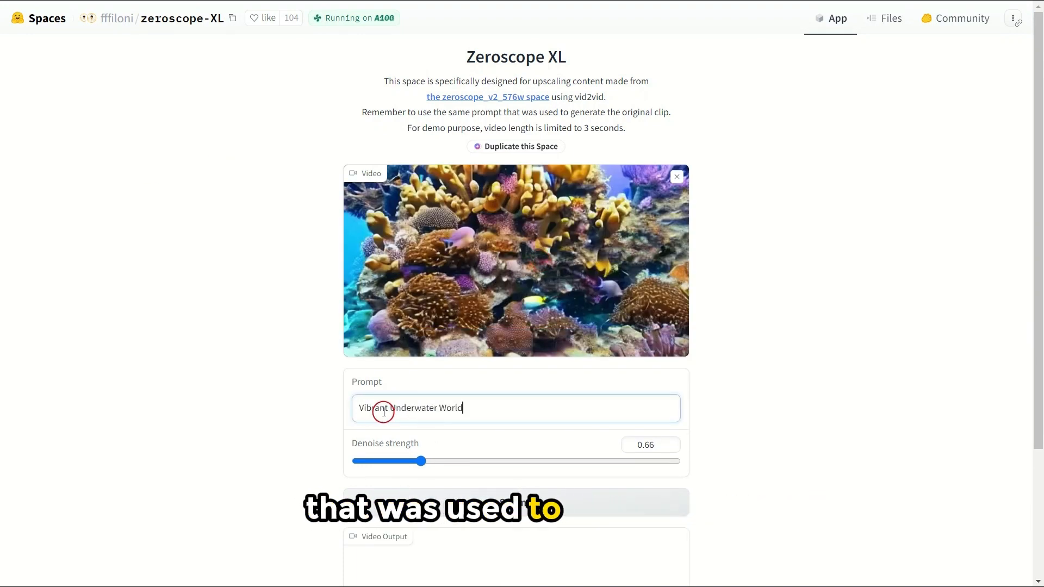
scroll(down, 3)
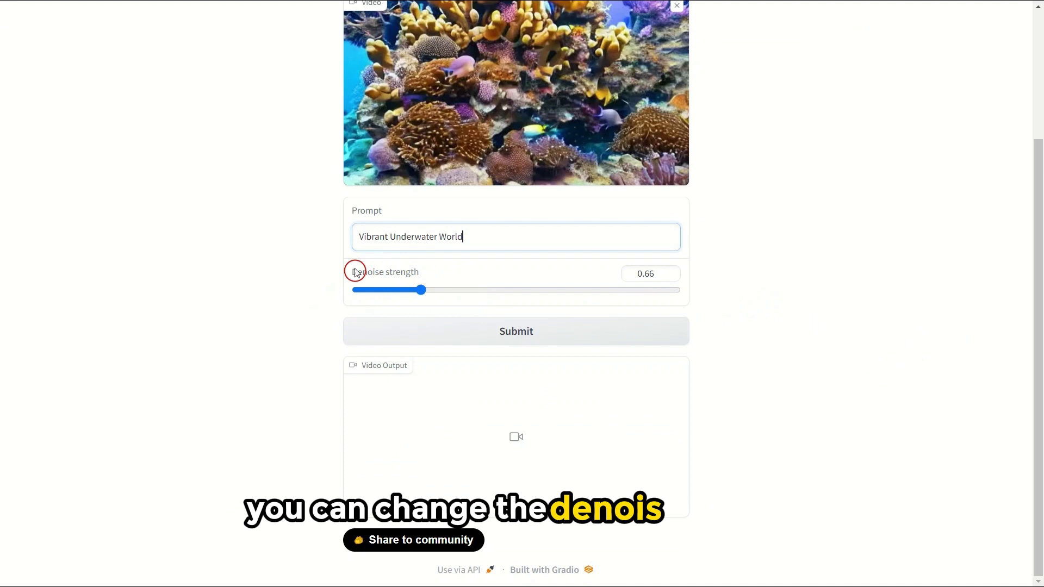
mouse_move(561, 306)
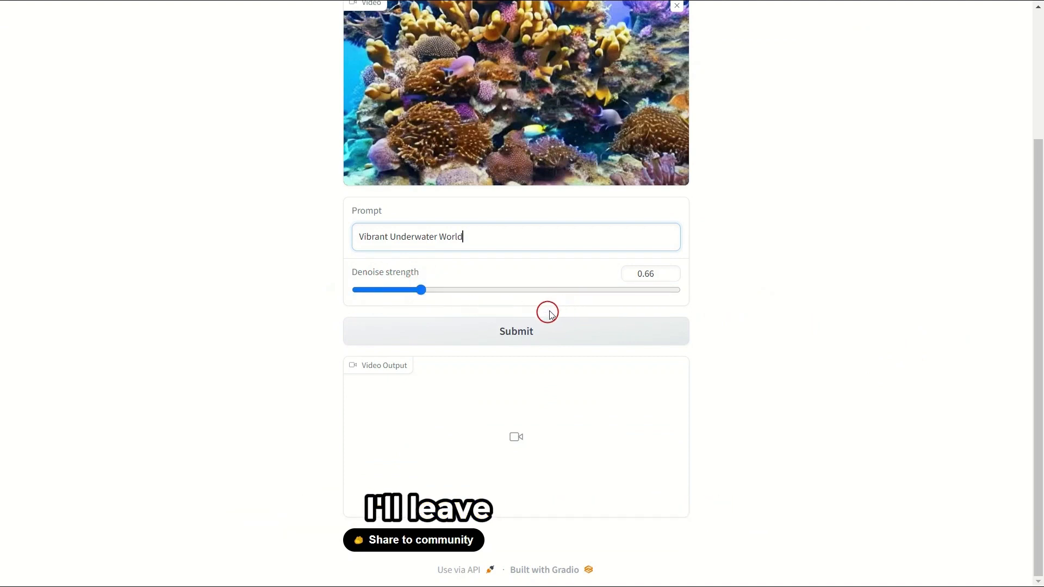
click(515, 331)
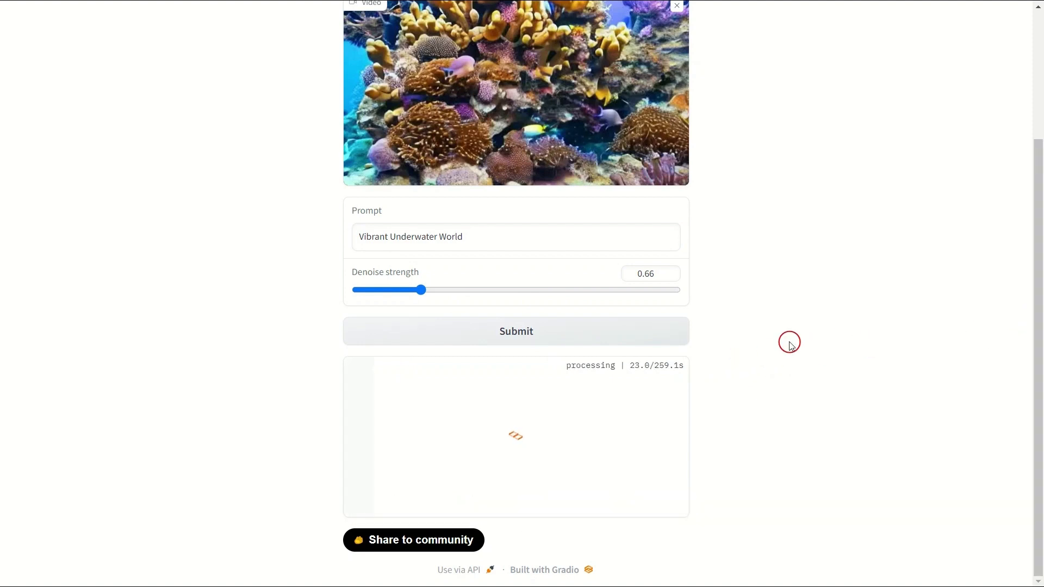
mouse_move(749, 426)
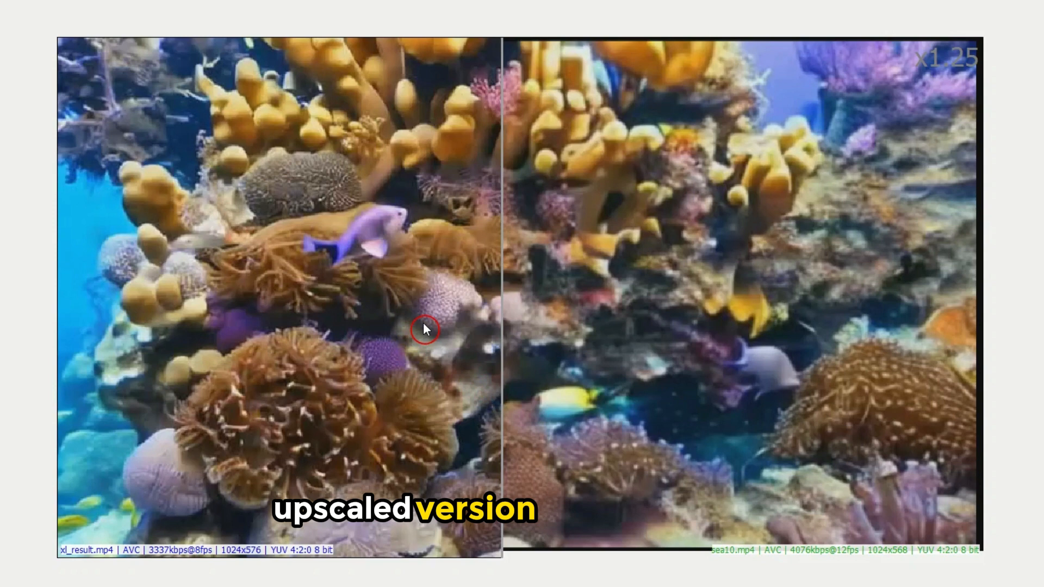
mouse_move(260, 286)
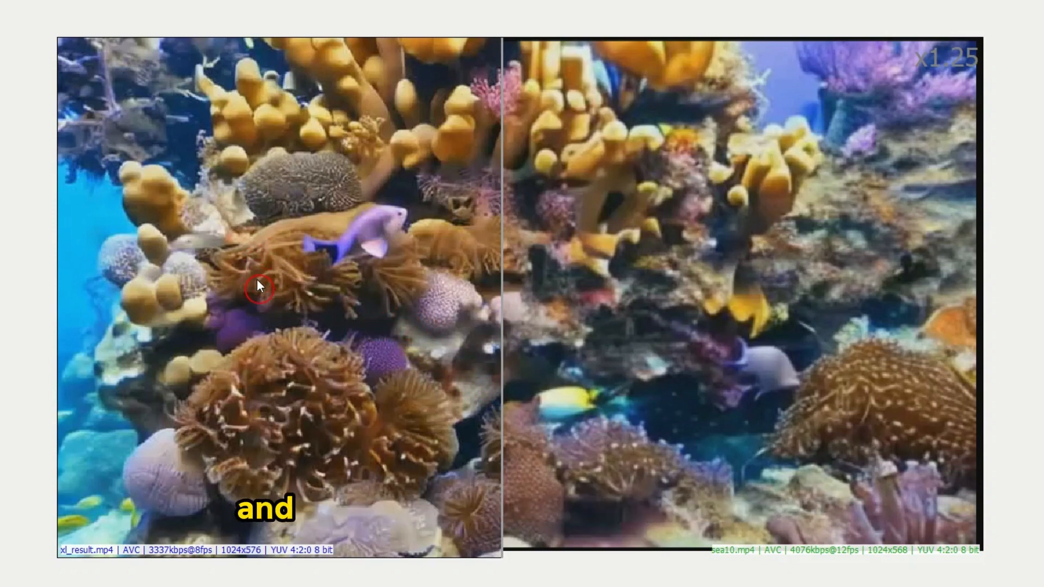
mouse_move(649, 298)
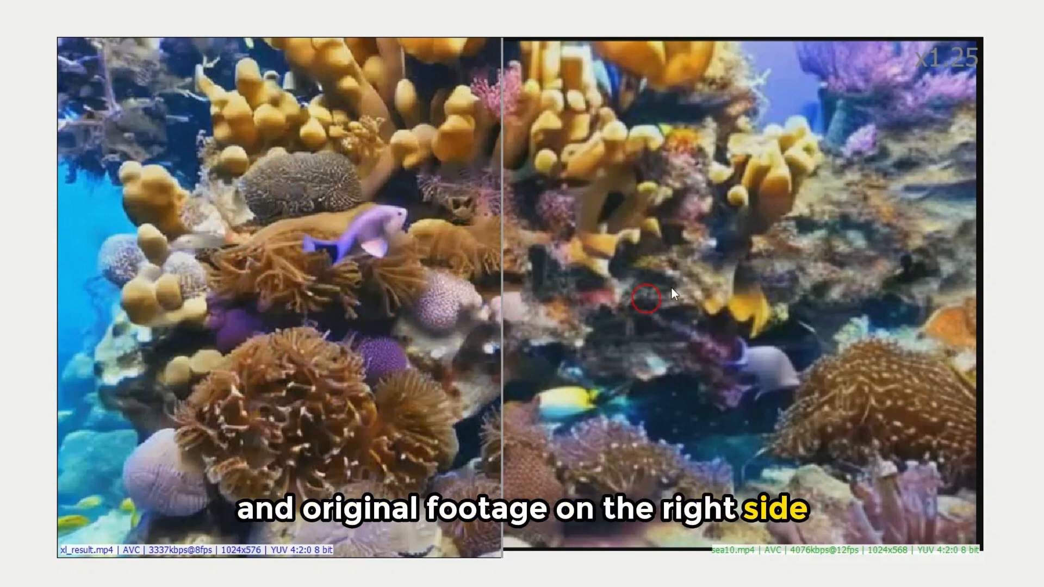
drag(502, 296, 143, 323)
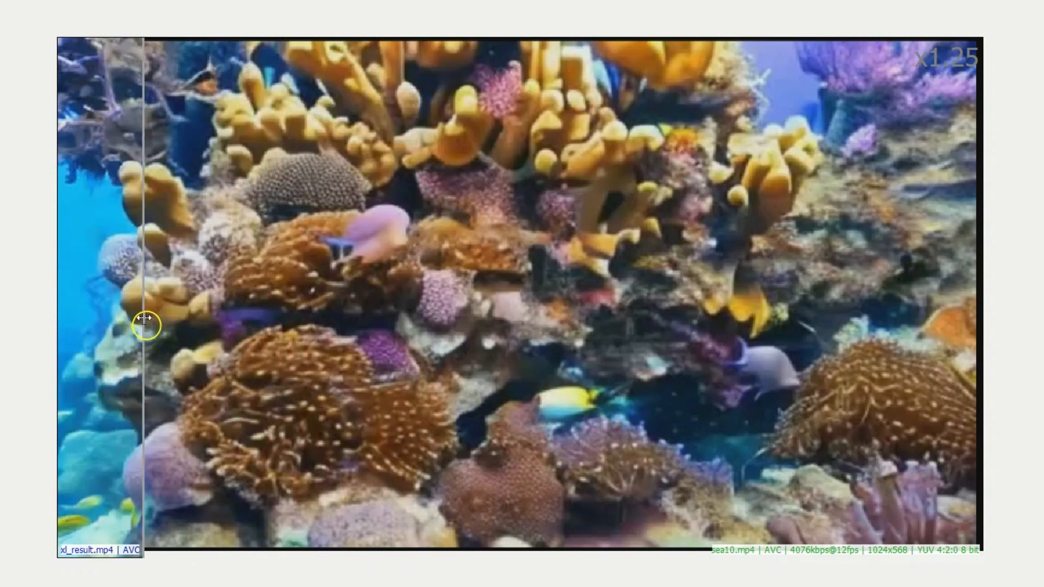
drag(143, 327, 519, 336)
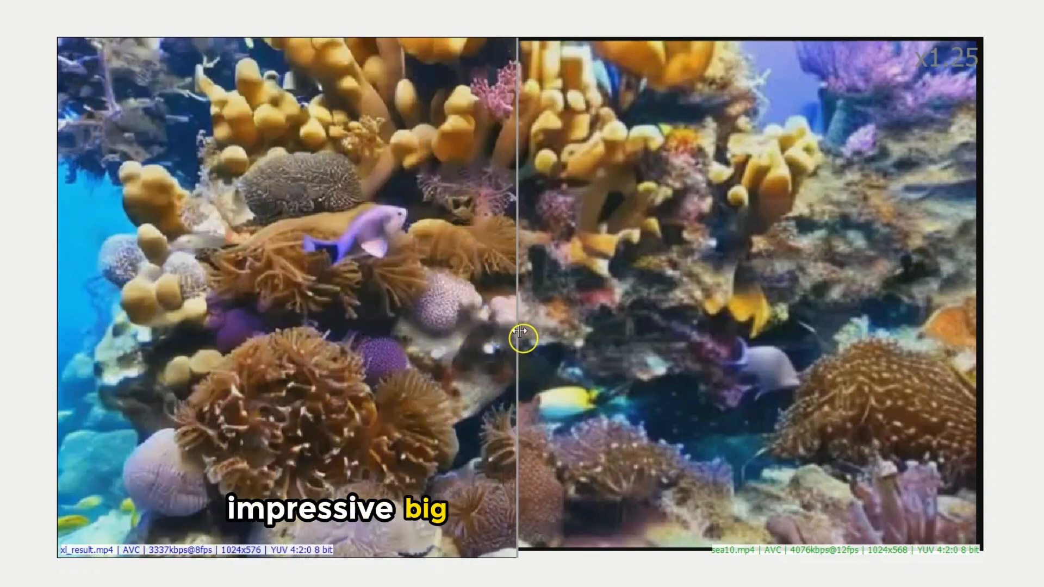
drag(522, 339, 533, 356)
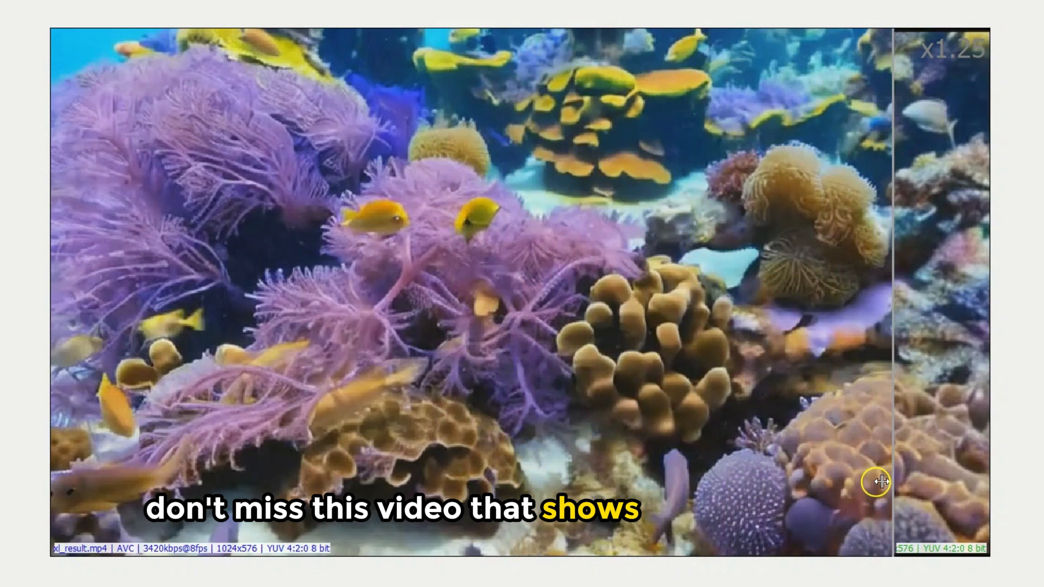
Slide the split line to weigh the upscaled second reef clip against its original.
drag(875, 481, 471, 476)
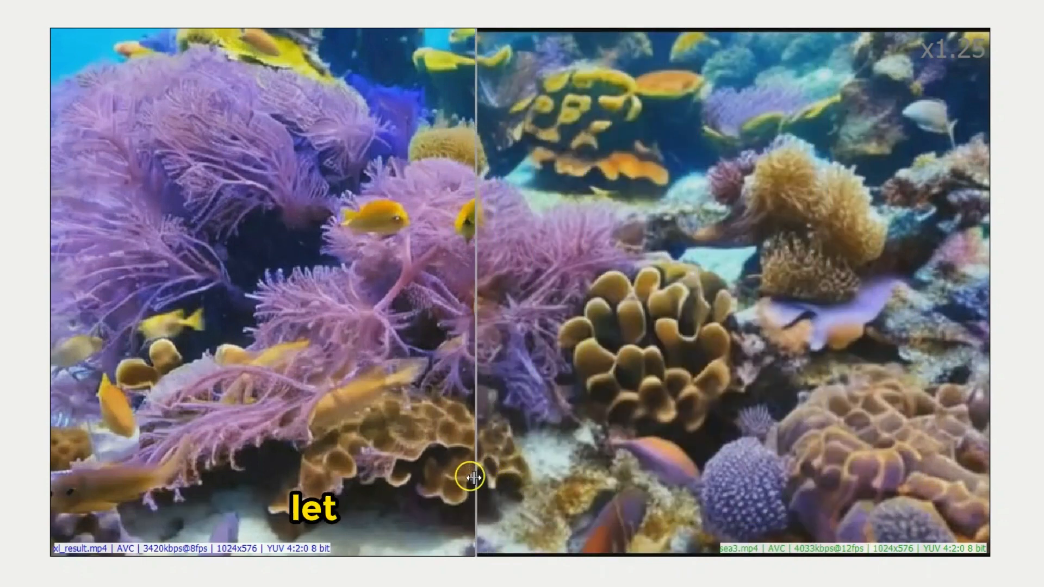
drag(472, 477, 406, 476)
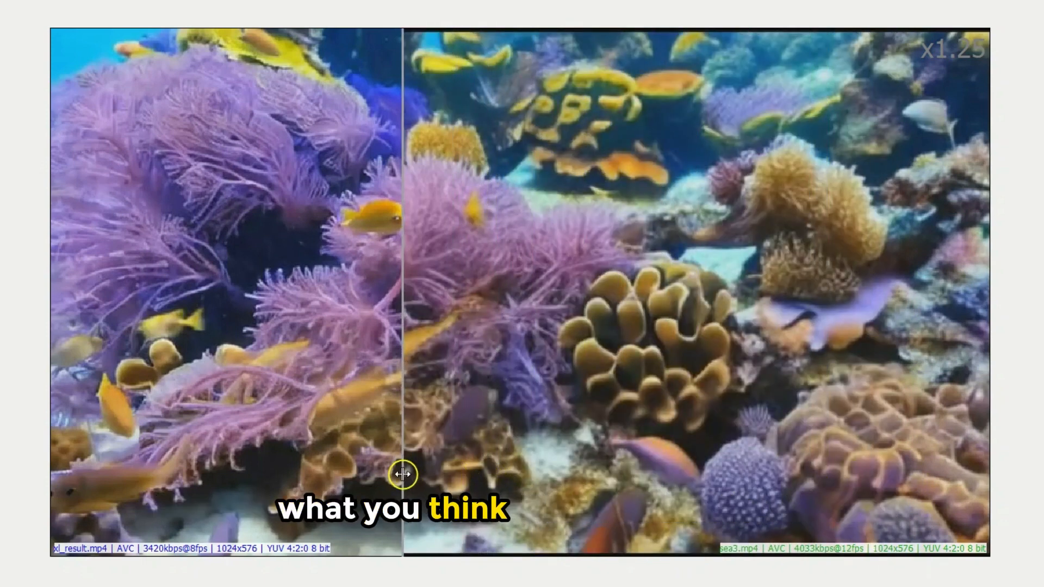